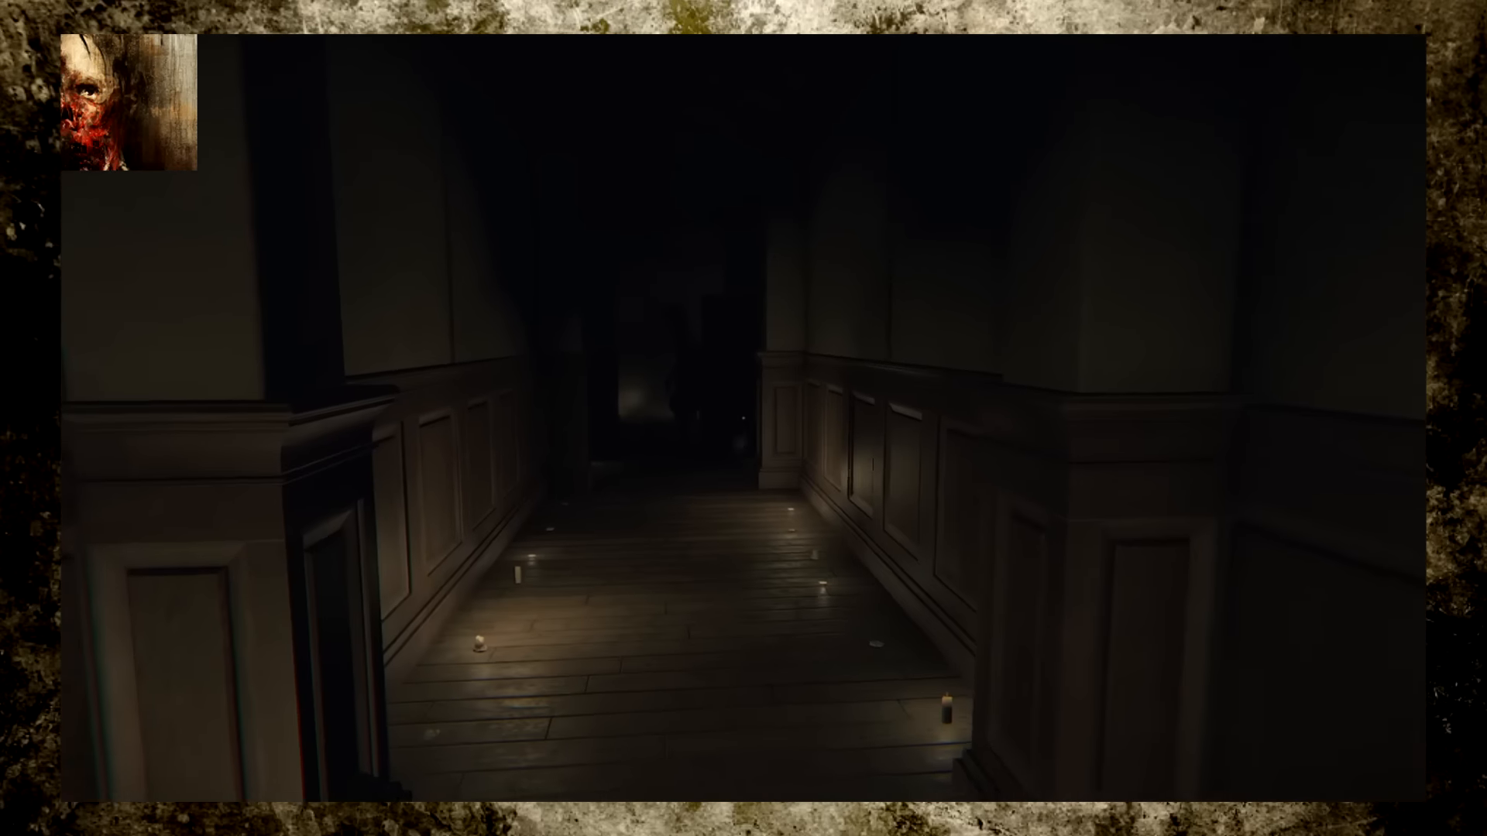
Walk forward through the candle-lit corridor toward the blood-red doorway and dollhouse room.
{"action": "key", "text": "w"}
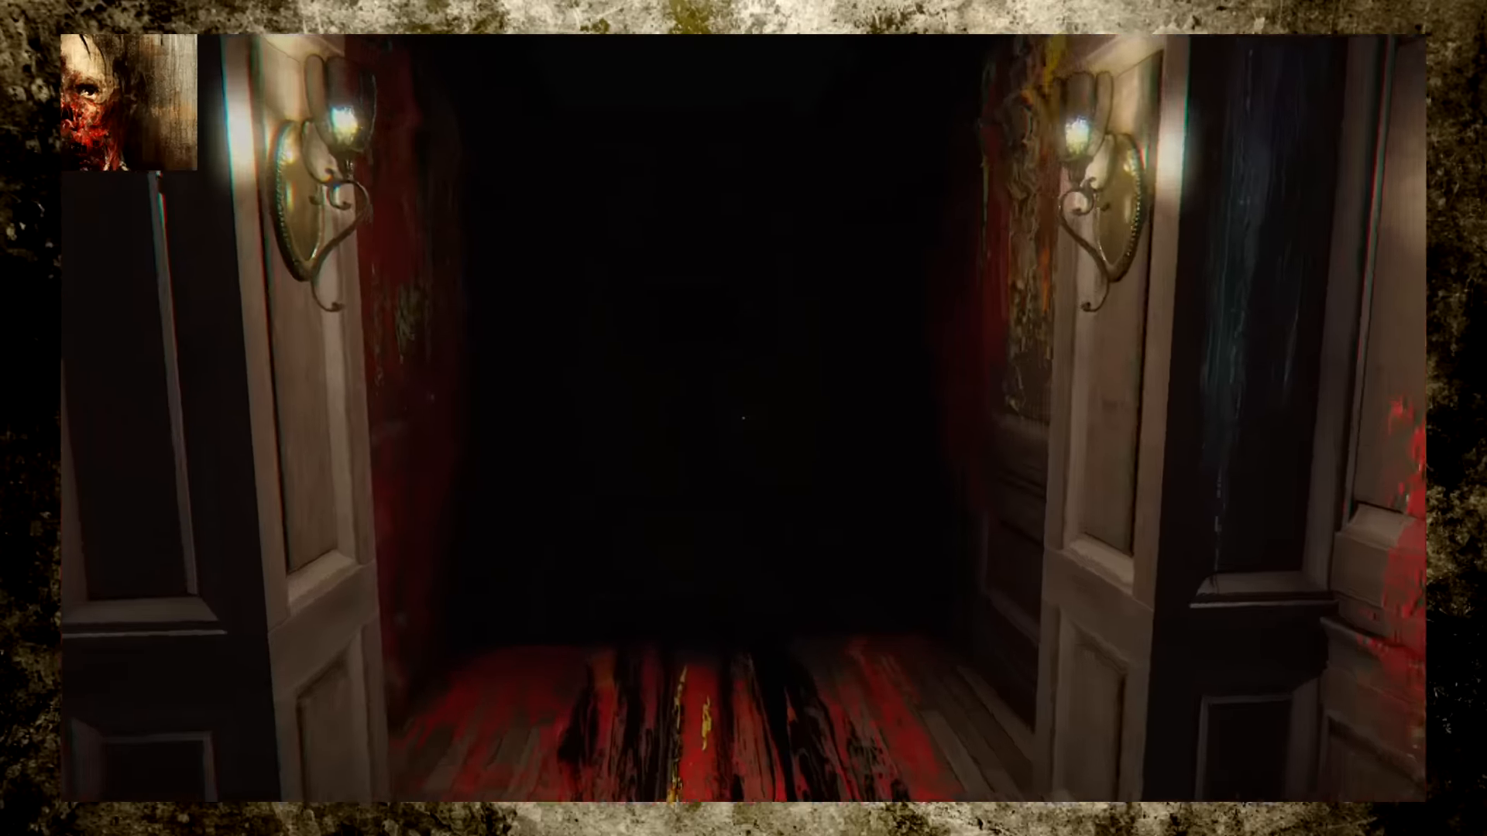
{"action": "mouse_move", "coordinate": [743, 418]}
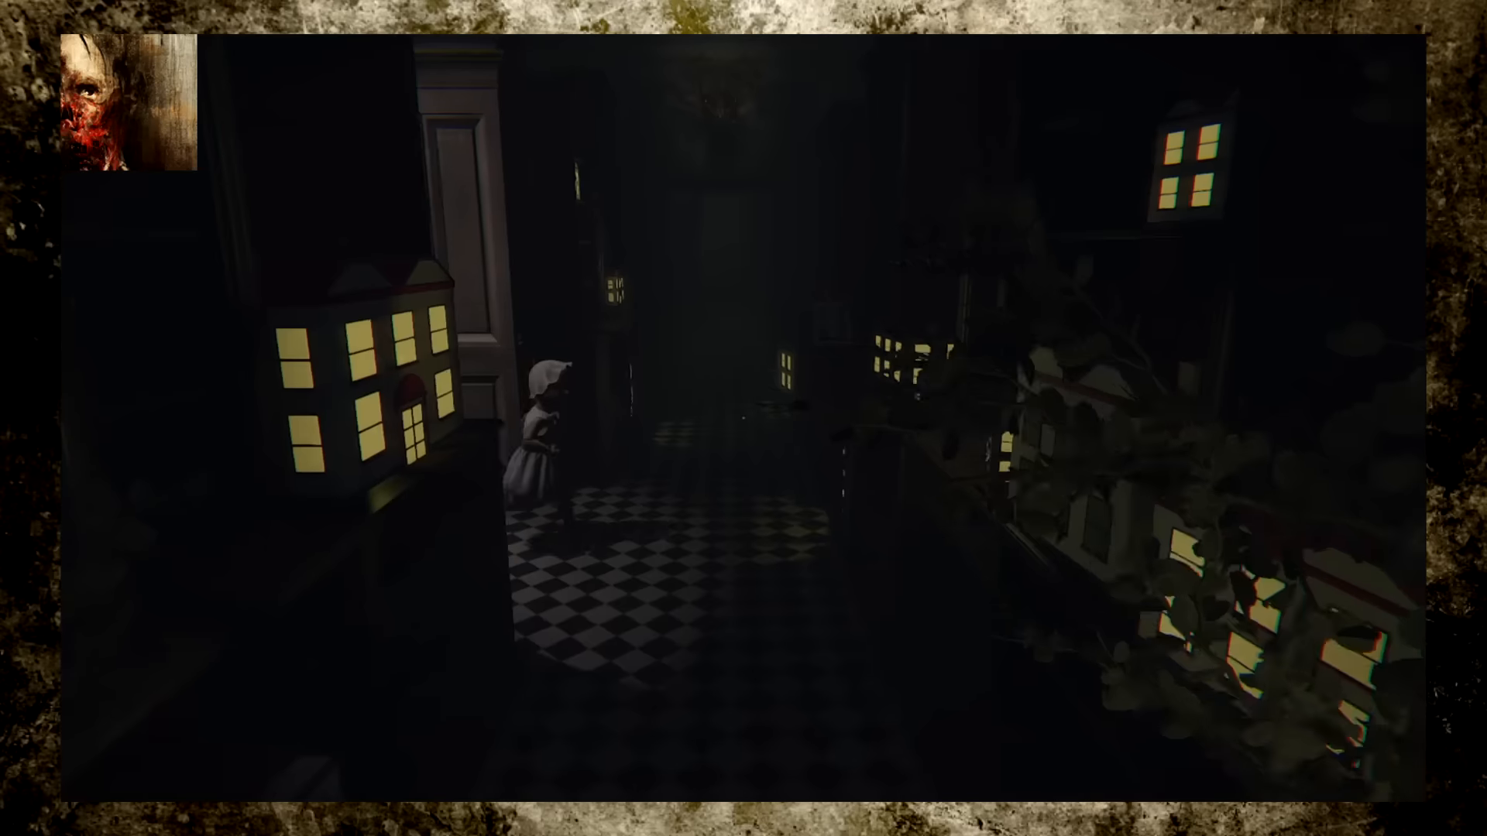
{"action": "mouse_move", "coordinate": [744, 419]}
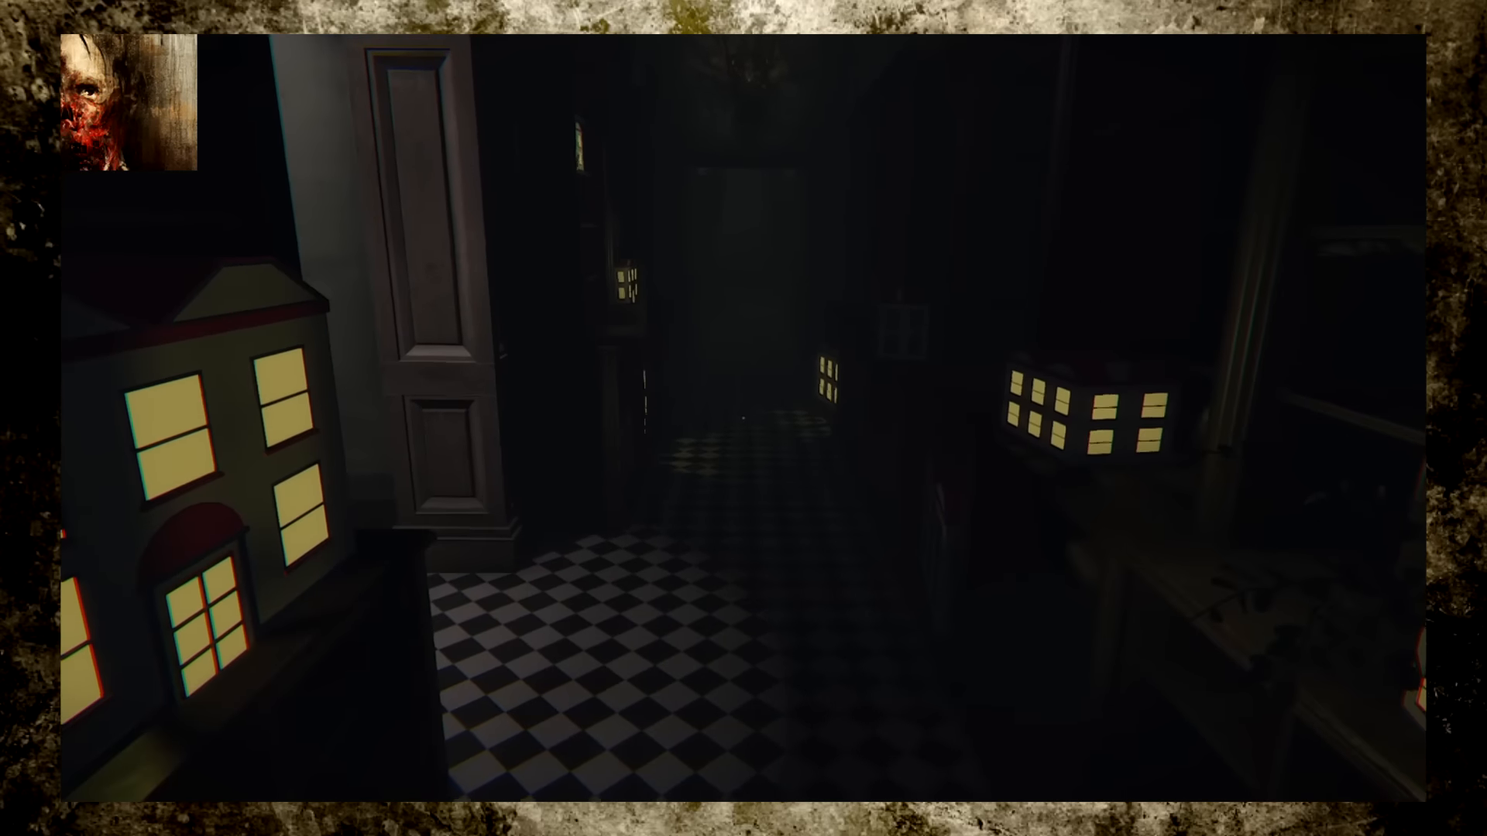